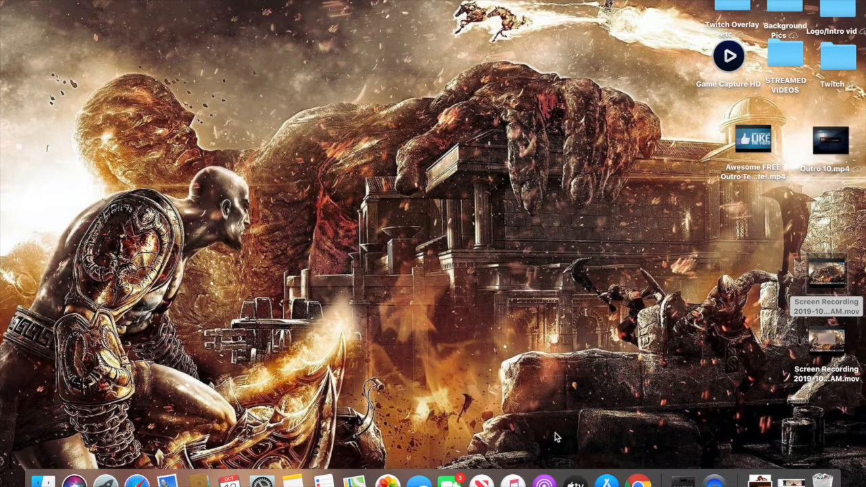
mouse_move(630, 319)
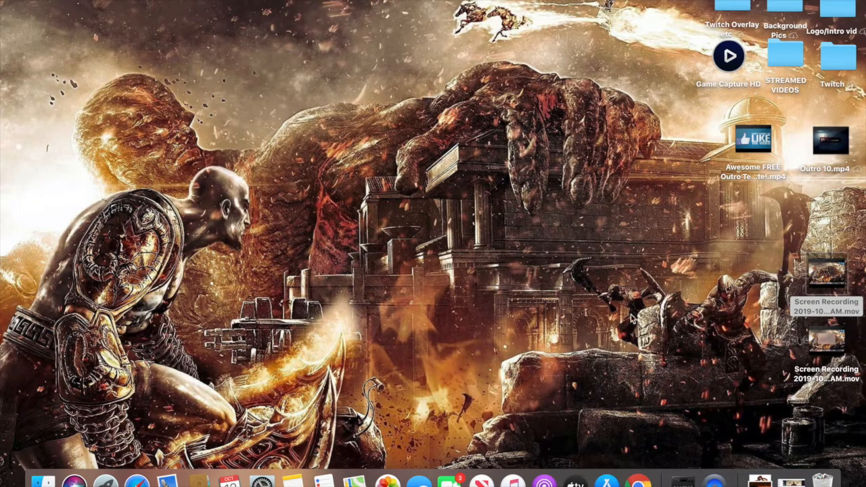
mouse_move(597, 332)
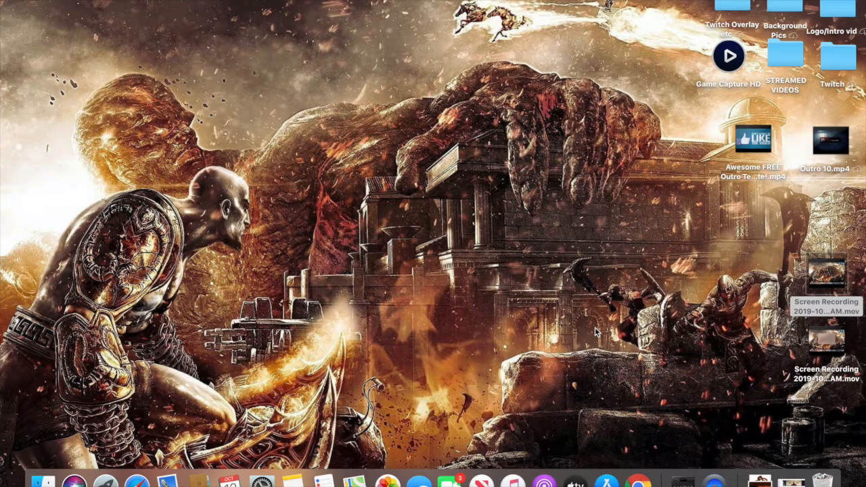
mouse_move(615, 318)
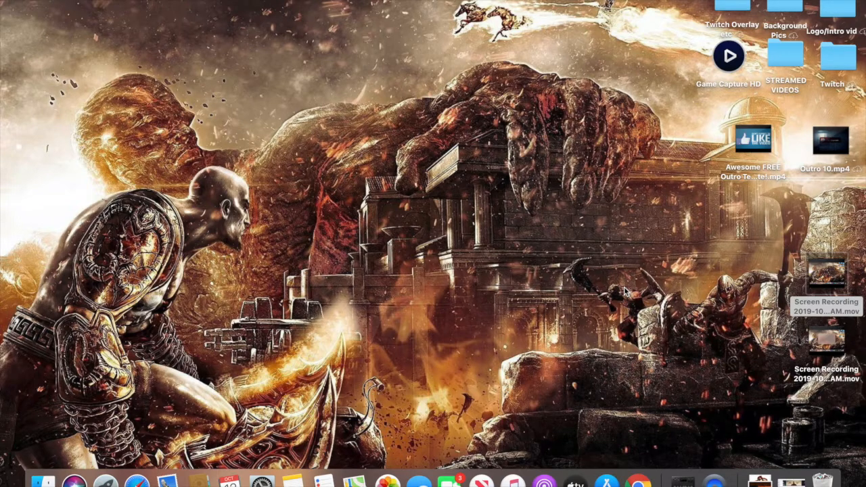
mouse_move(535, 345)
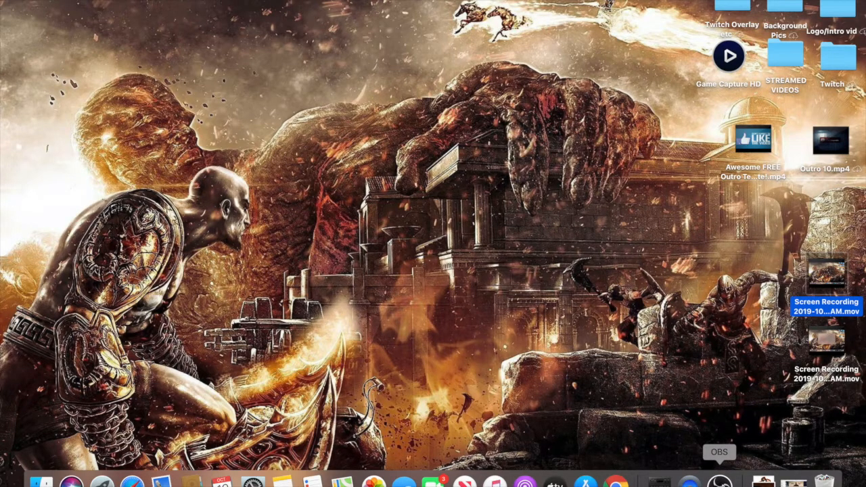
mouse_move(742, 452)
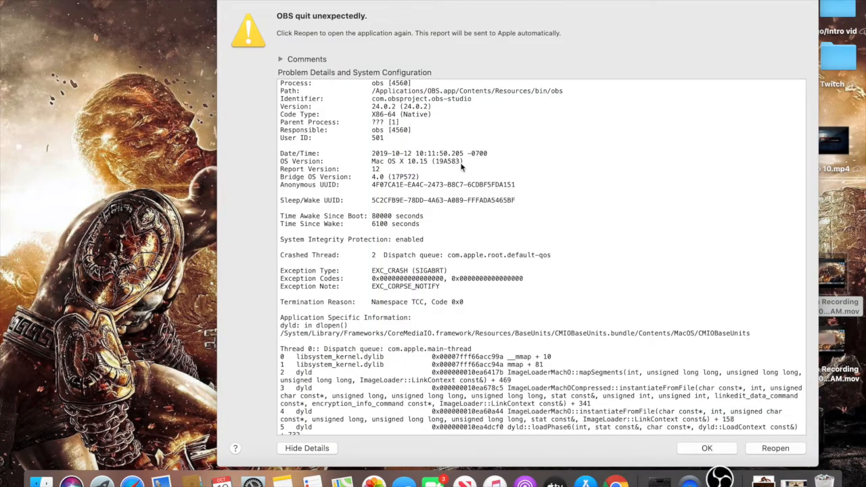
mouse_move(357, 29)
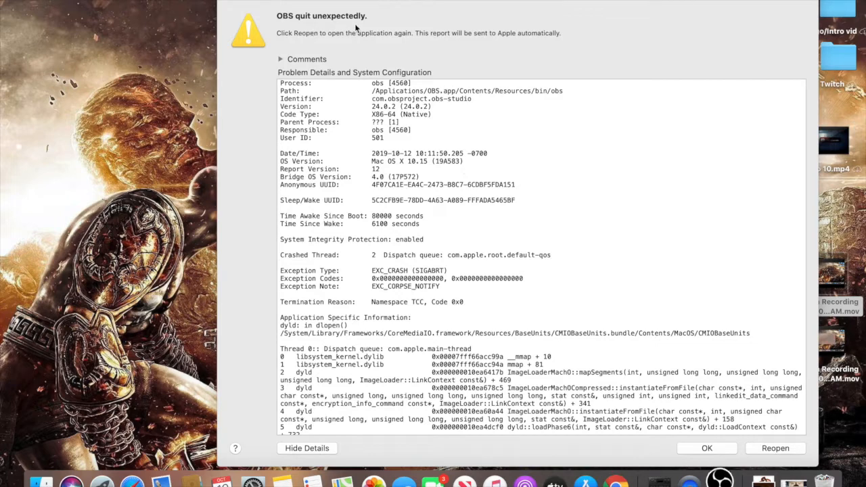
mouse_move(567, 378)
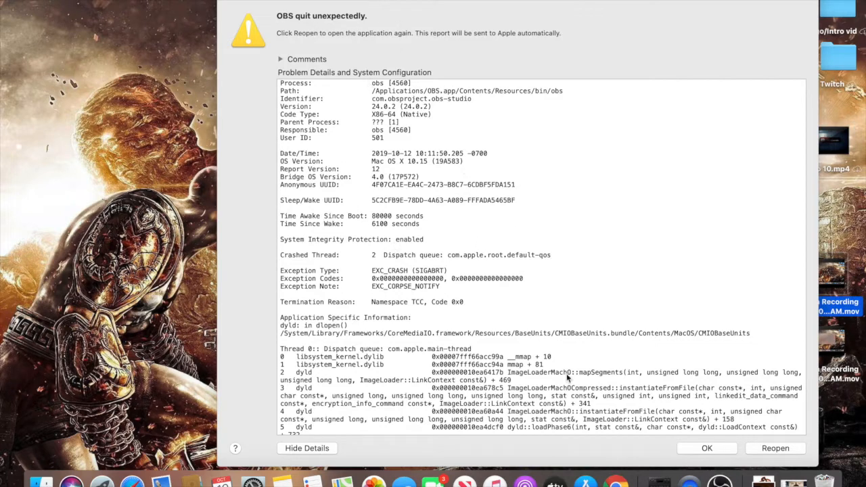
mouse_move(625, 424)
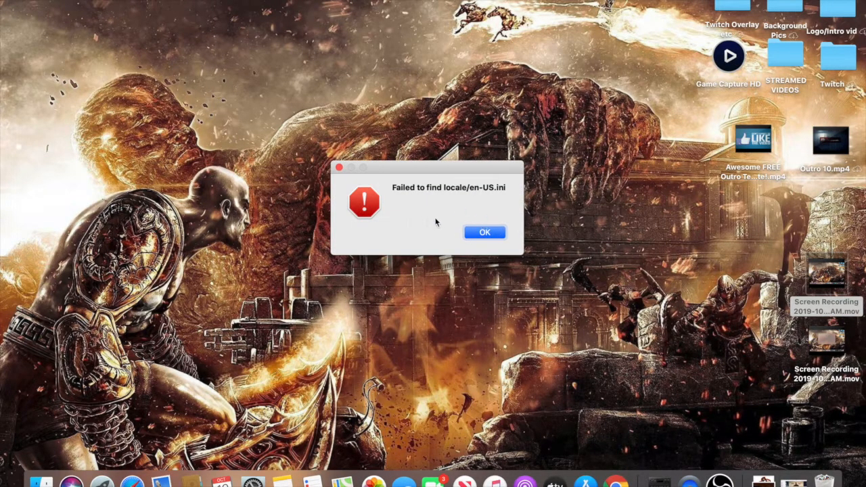
Dismiss the 'Failed to find locale' and repeated 'Failed to load locale' alerts
click(485, 233)
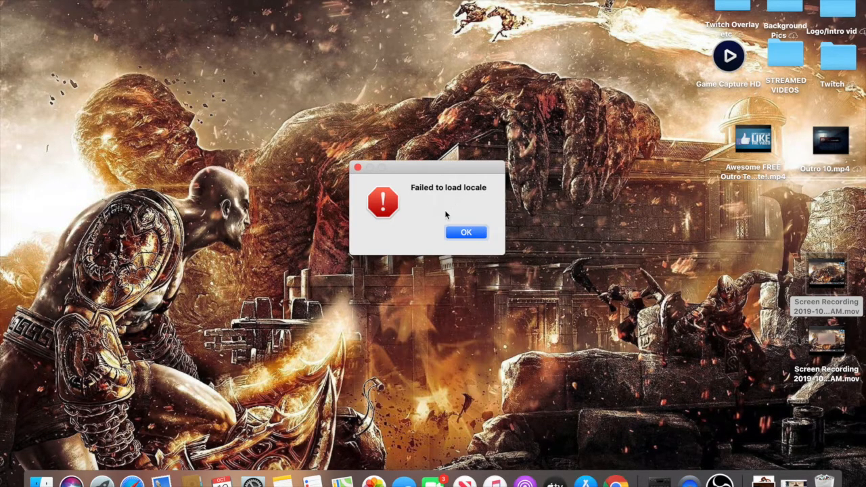
click(466, 233)
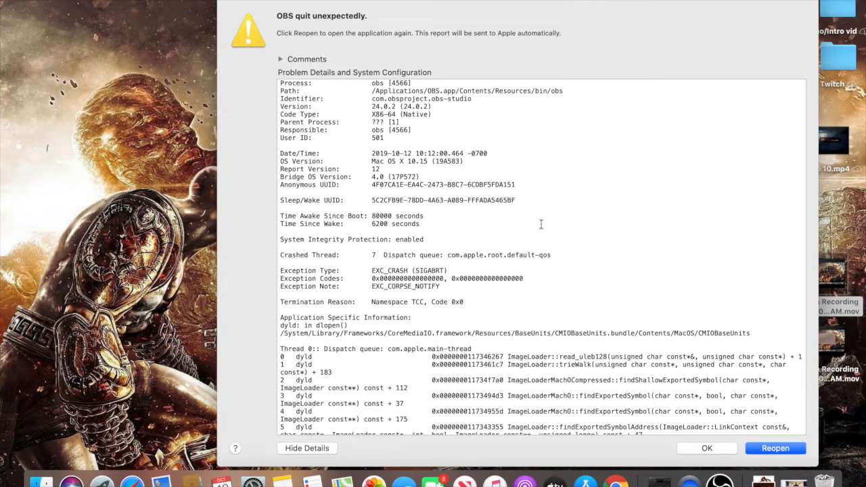
mouse_move(549, 259)
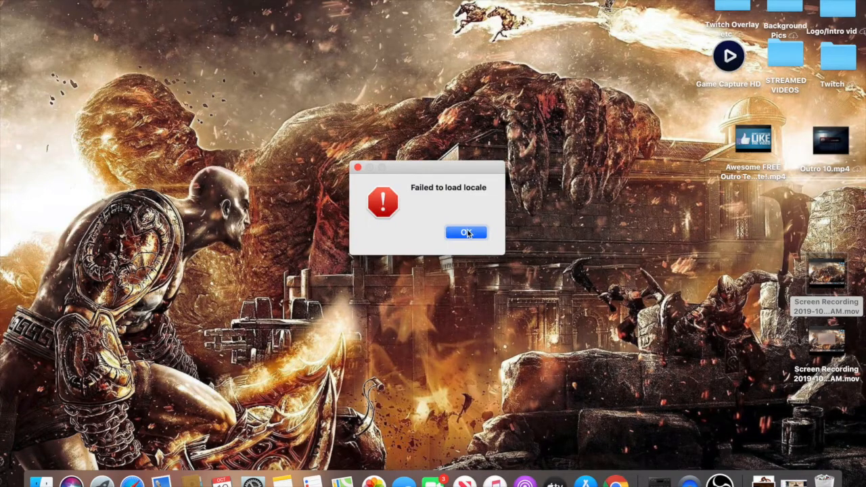
click(465, 232)
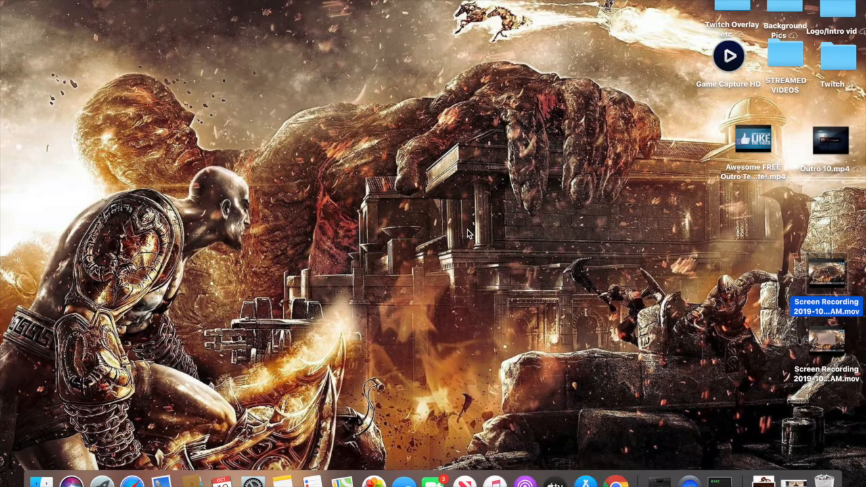
mouse_move(468, 224)
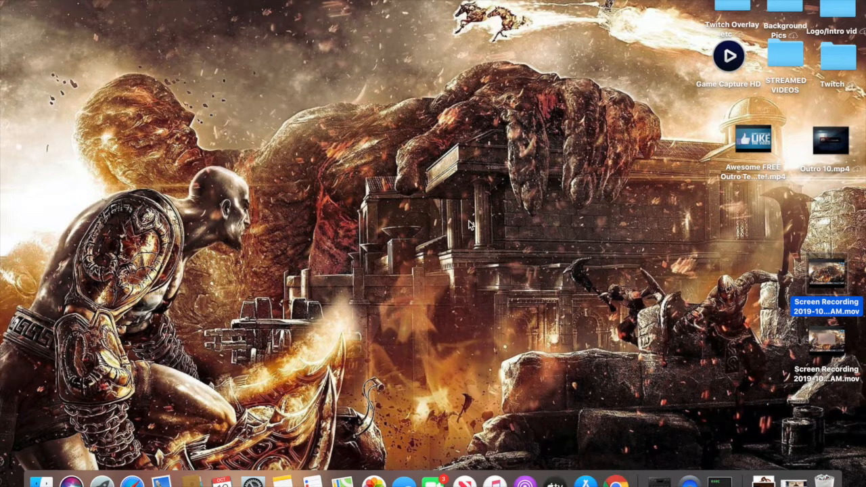
mouse_move(511, 341)
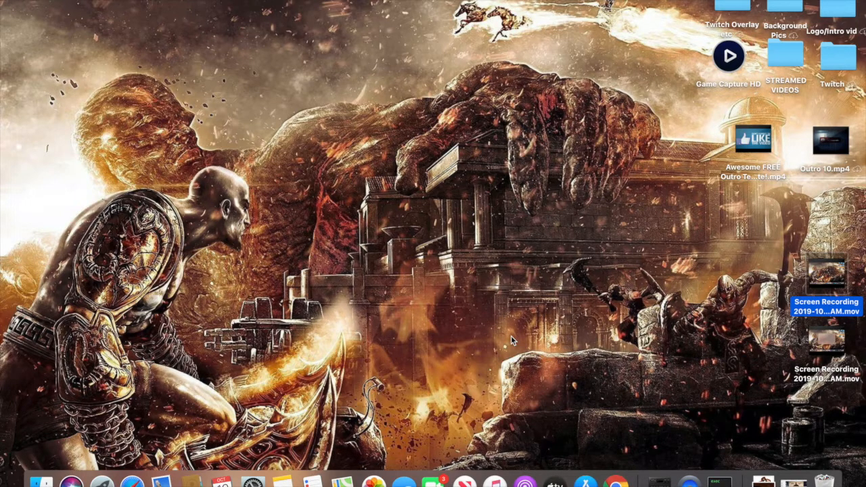
mouse_move(527, 213)
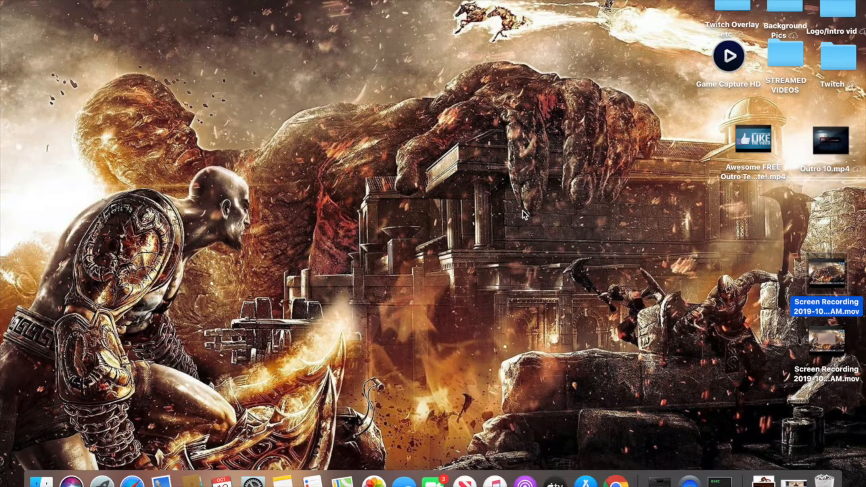
mouse_move(526, 196)
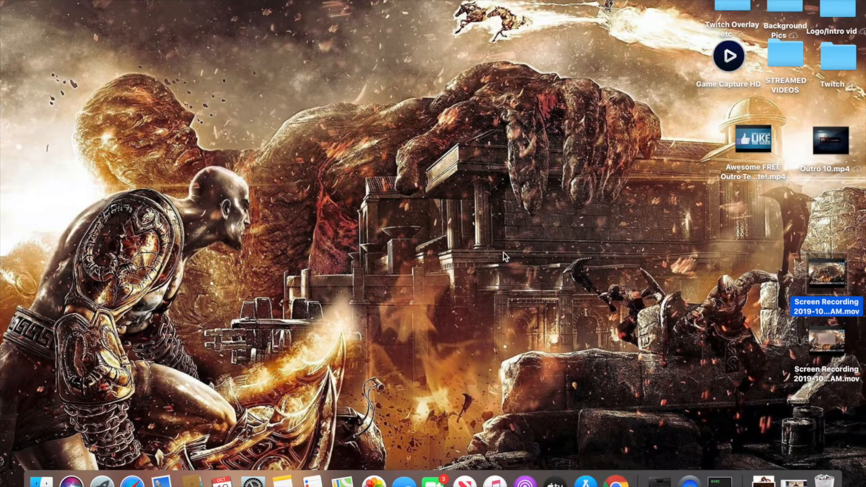
mouse_move(557, 201)
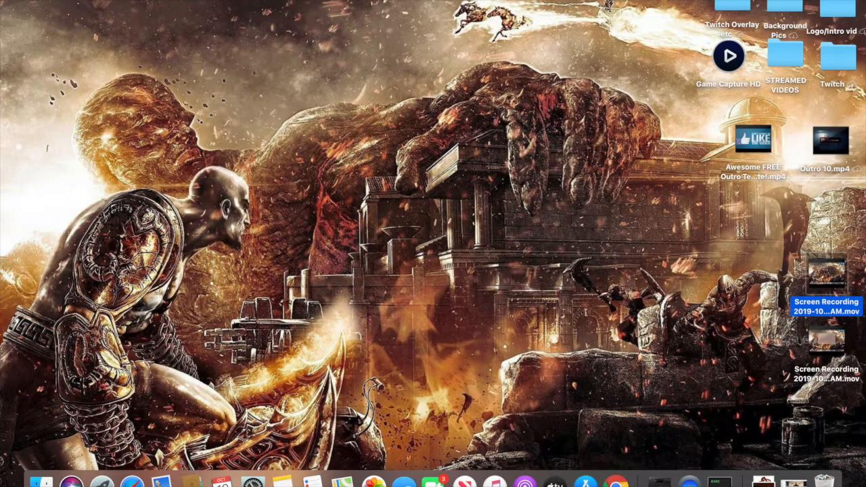
text(qui)
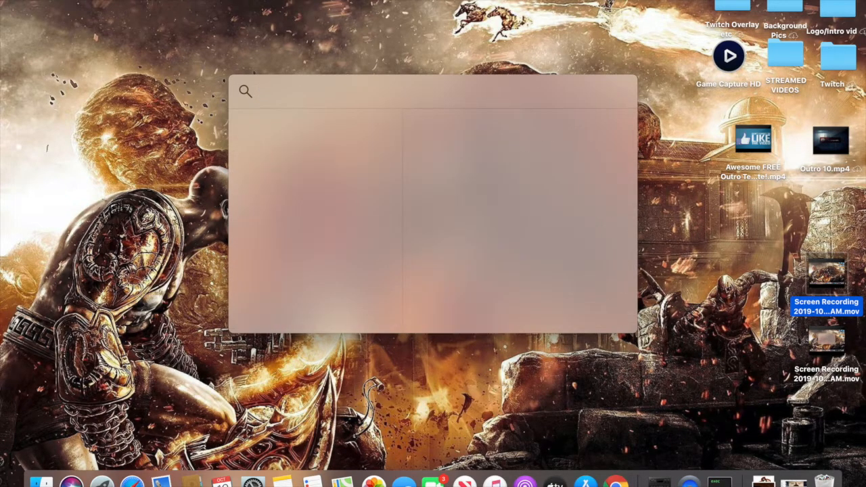
Launch Terminal via Spotlight ('term') and paste the copied command at the shell prompt
text(term)
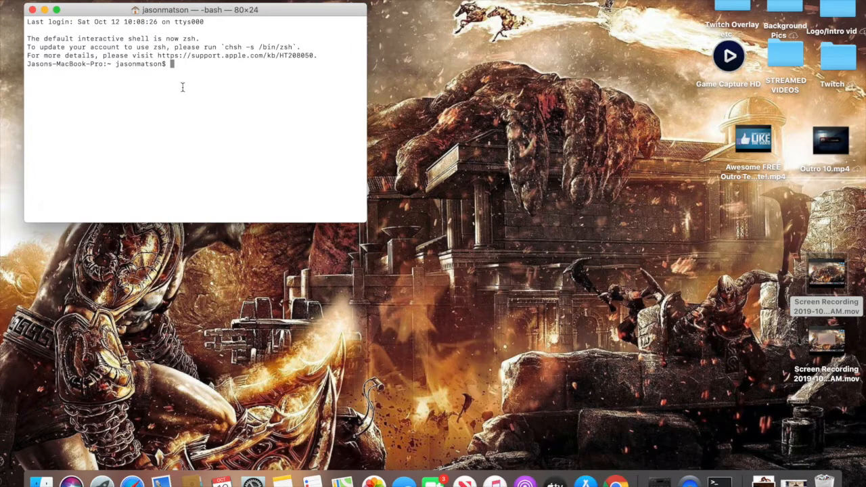
right_click(173, 75)
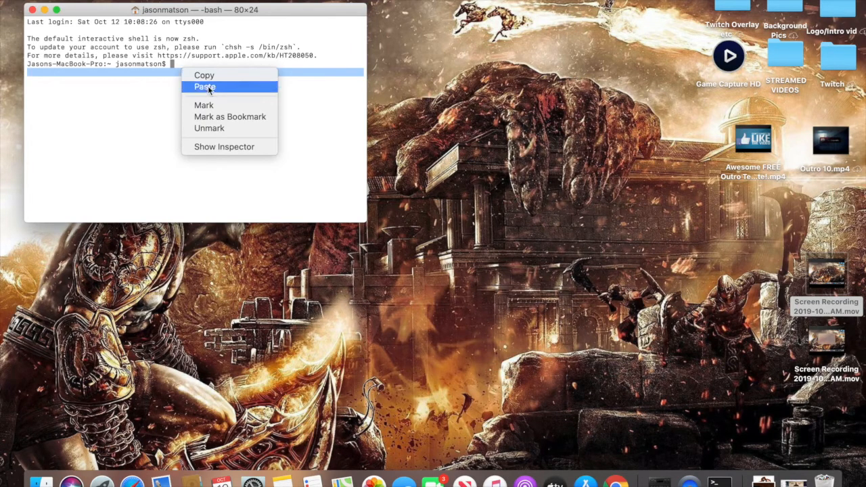
click(205, 86)
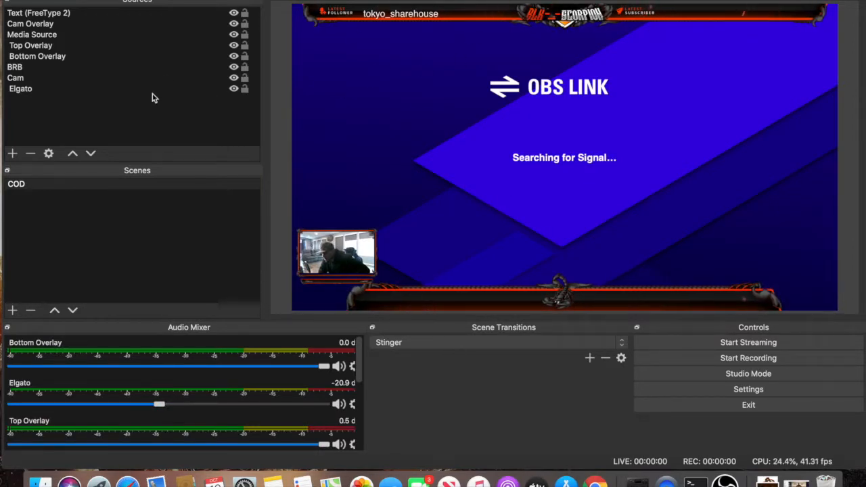
mouse_move(668, 45)
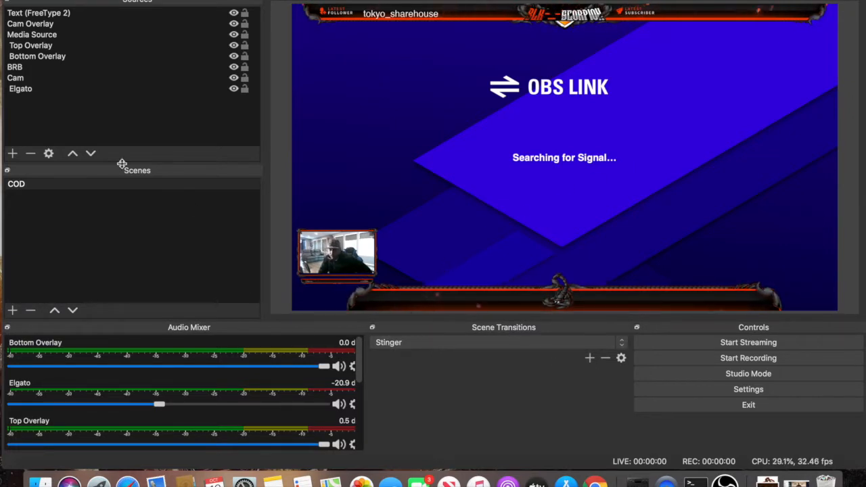
mouse_move(95, 124)
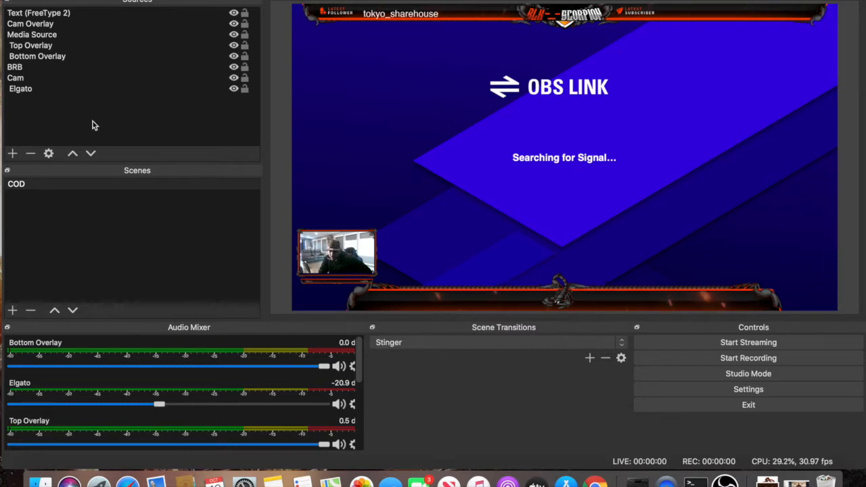